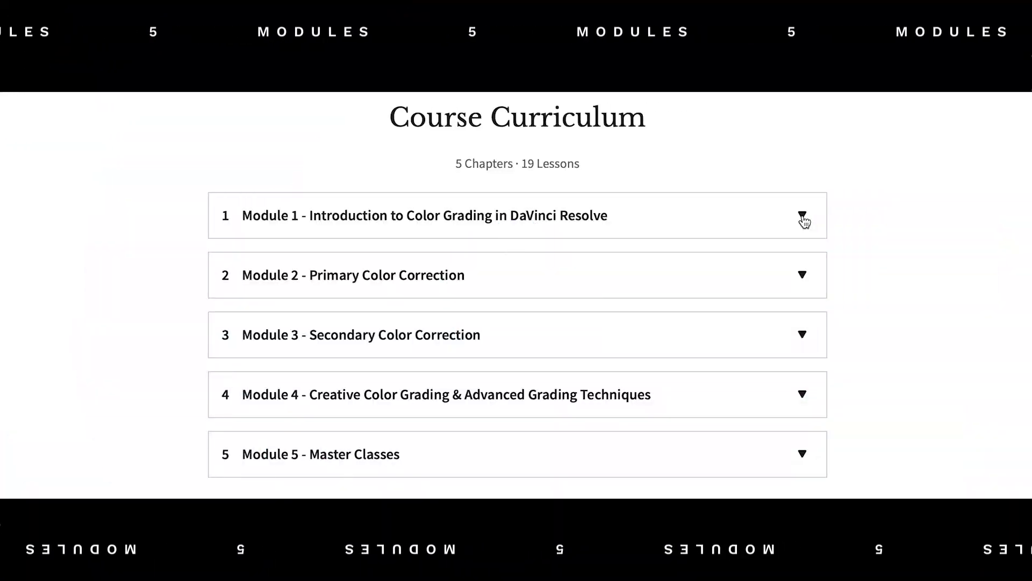
Convert the portrait clip from Sony S-Gamut3.Cine/S-Log3 to Rec.709 on the CST node.
{"action": "left_click", "coordinate": [802, 215]}
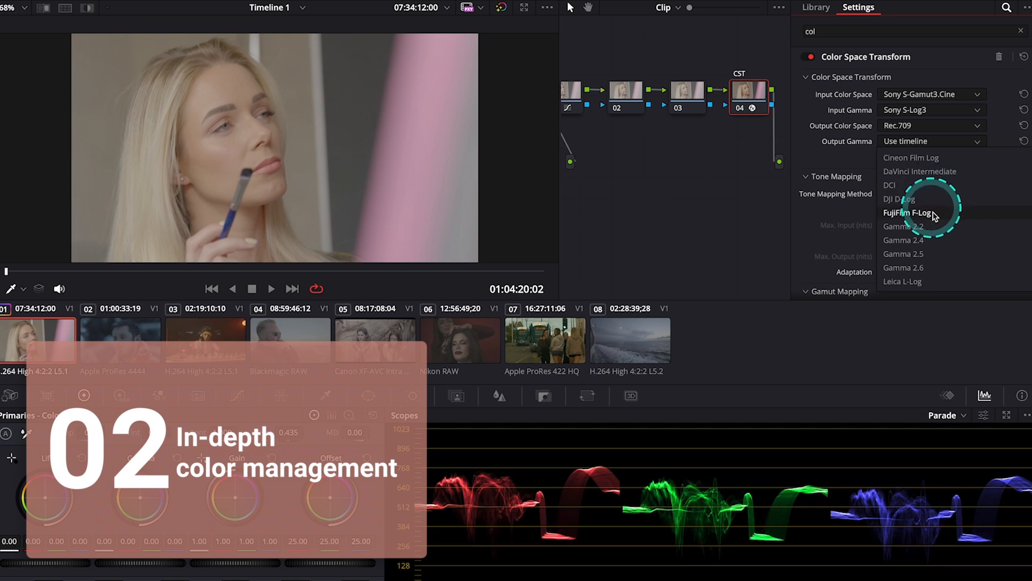
{"action": "left_click", "coordinate": [904, 240]}
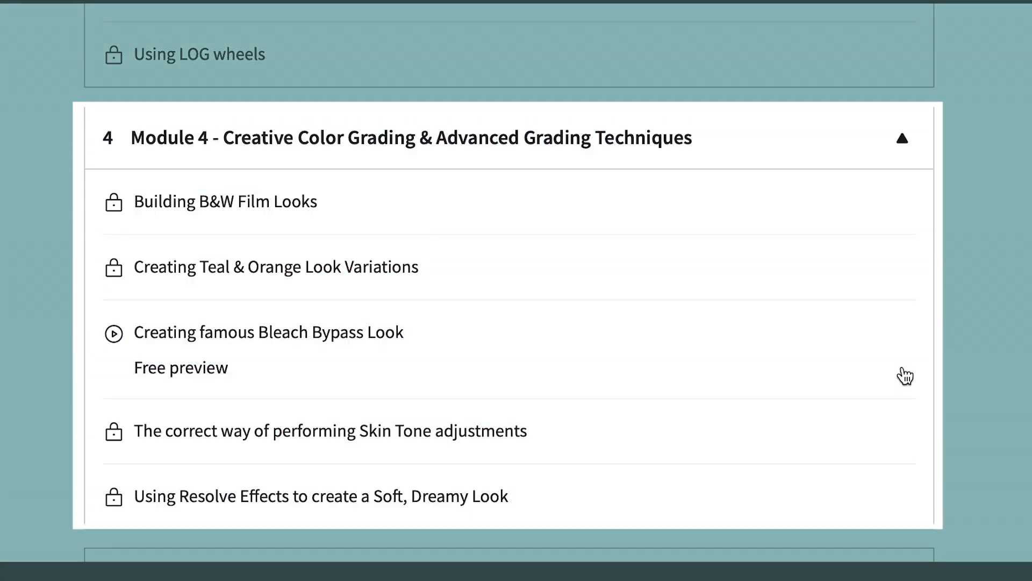
Expand Module 4 on the curriculum page to list its creative grading lessons.
{"action": "left_click", "coordinate": [267, 332]}
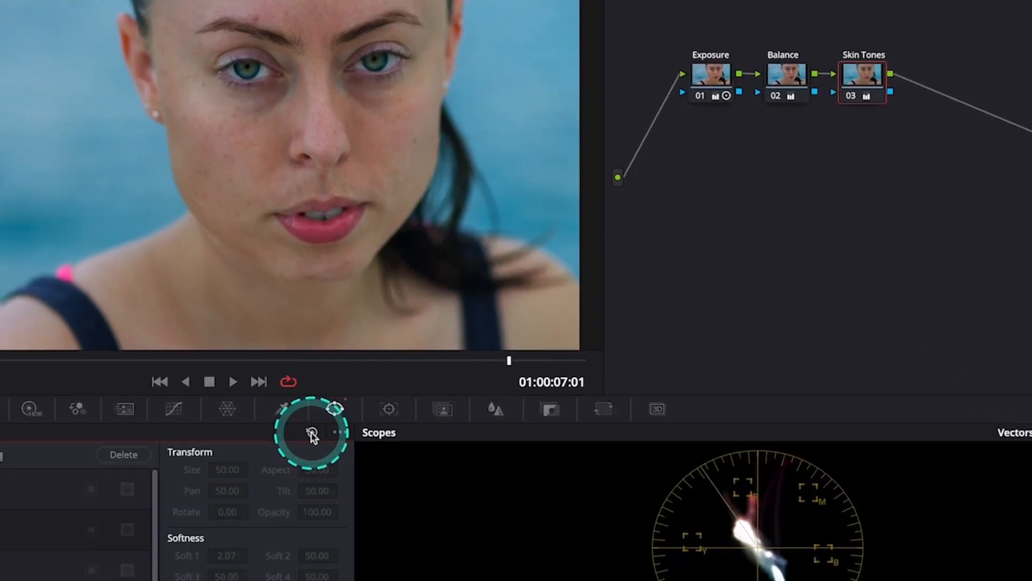